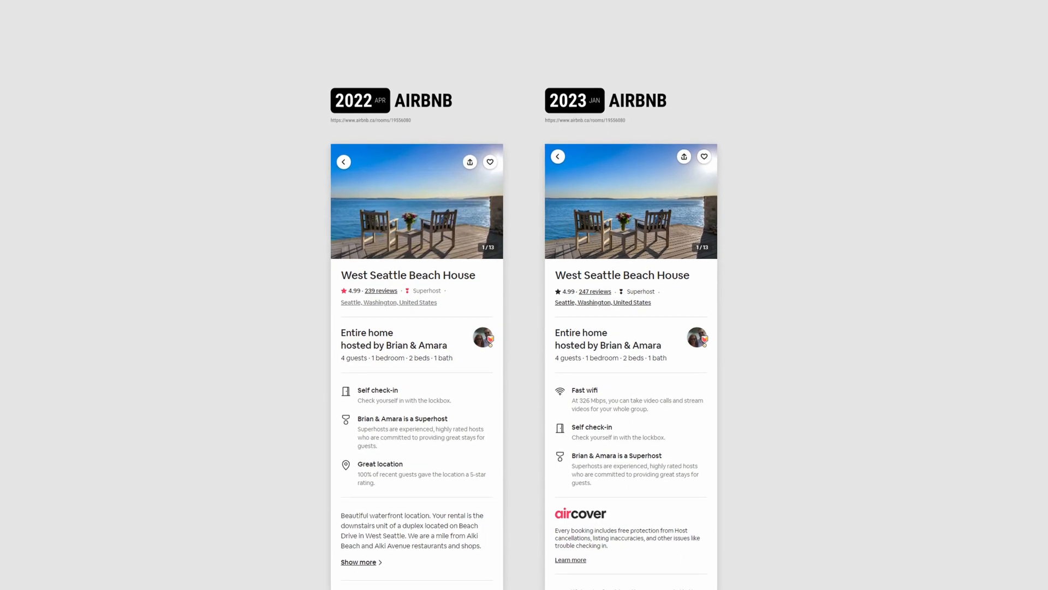
scroll(down, 3)
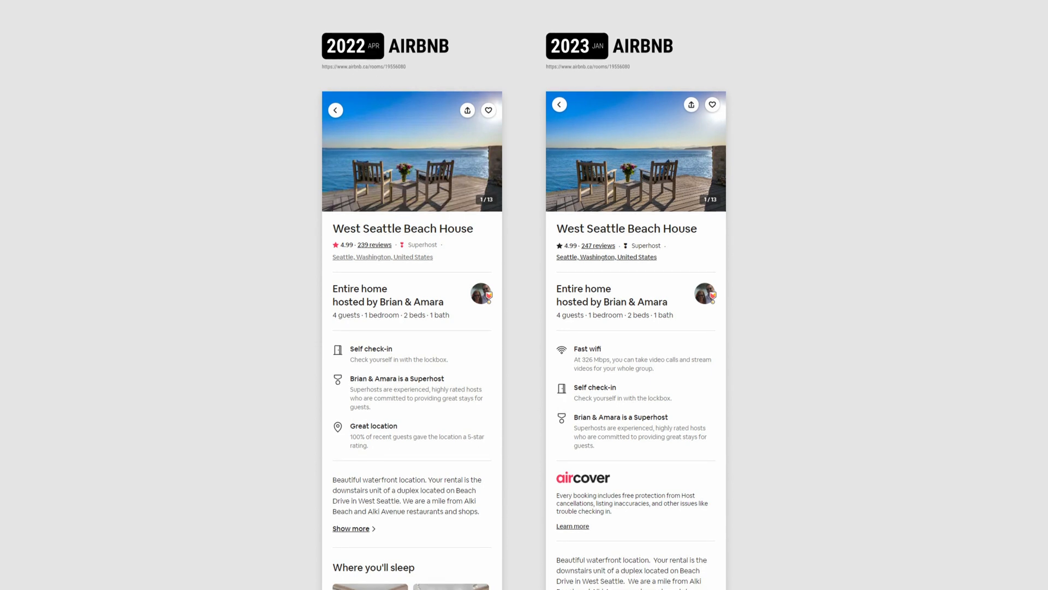
scroll(down, 3)
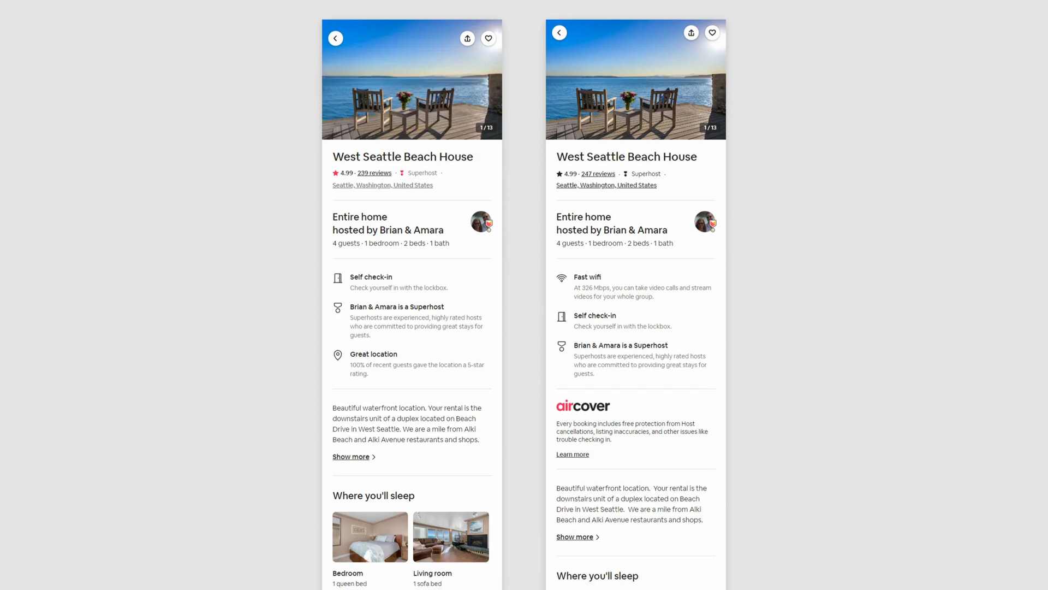
scroll(down, 3)
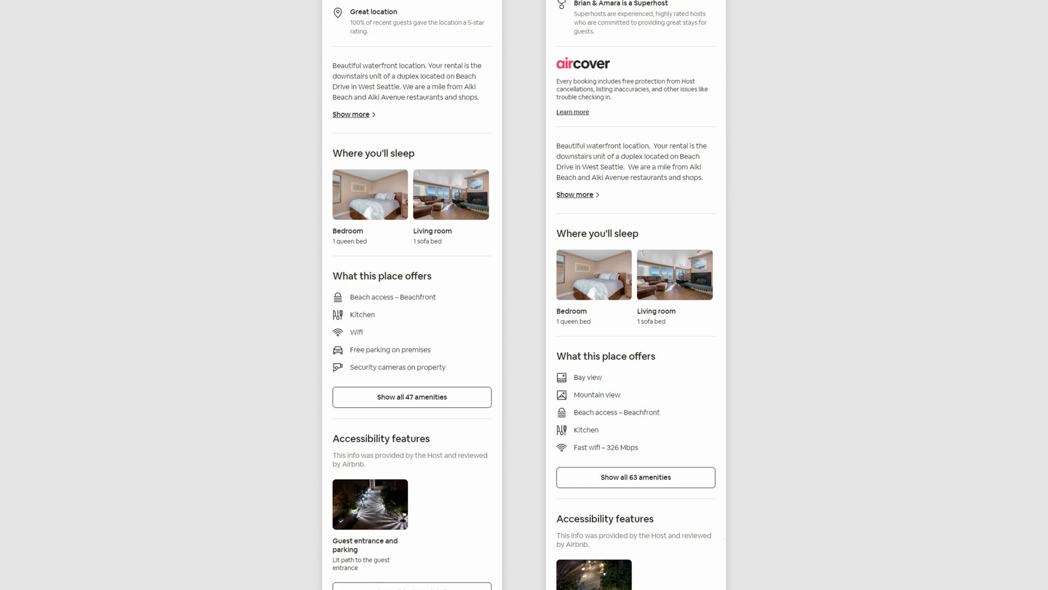
scroll(down, 3)
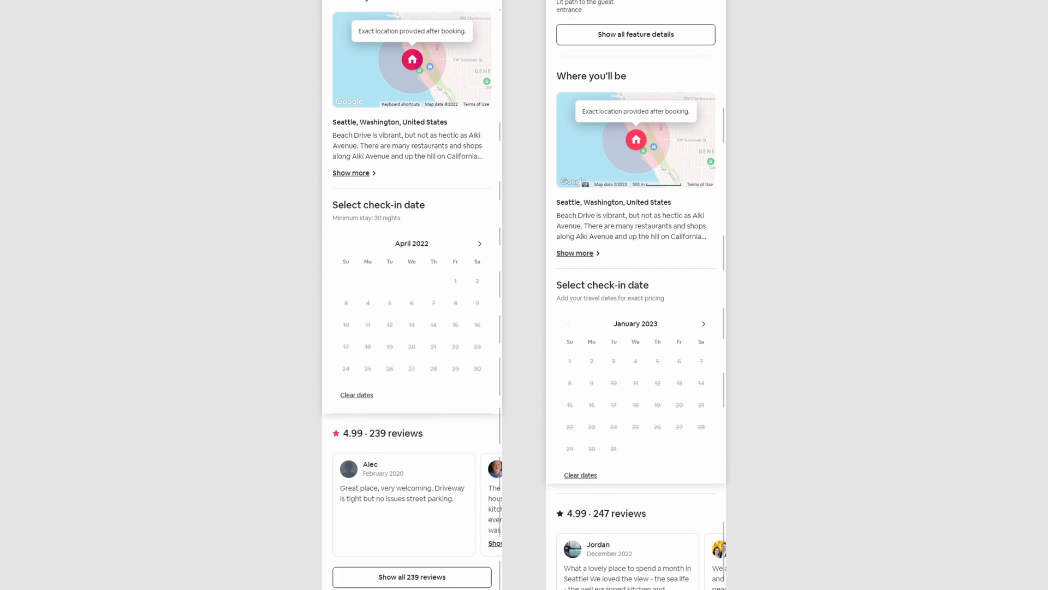
scroll(down, 3)
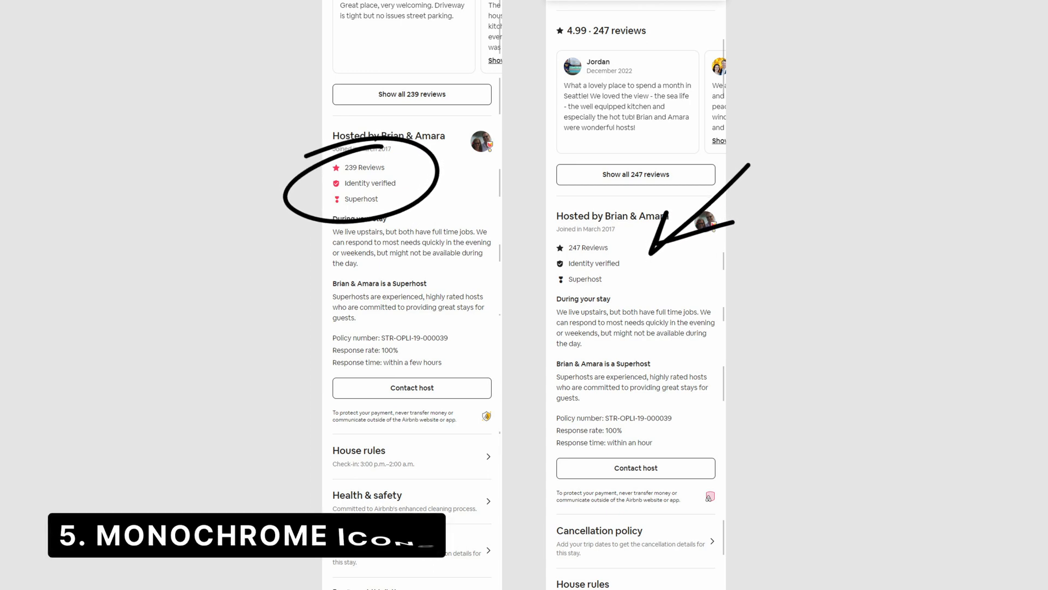
text(ICONS)
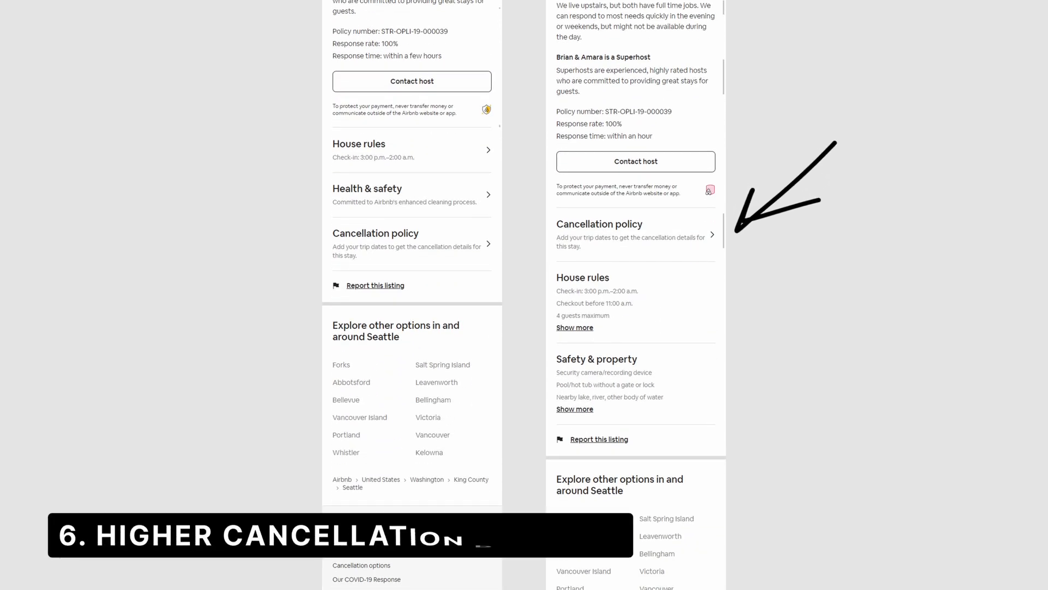
text(POLICY)
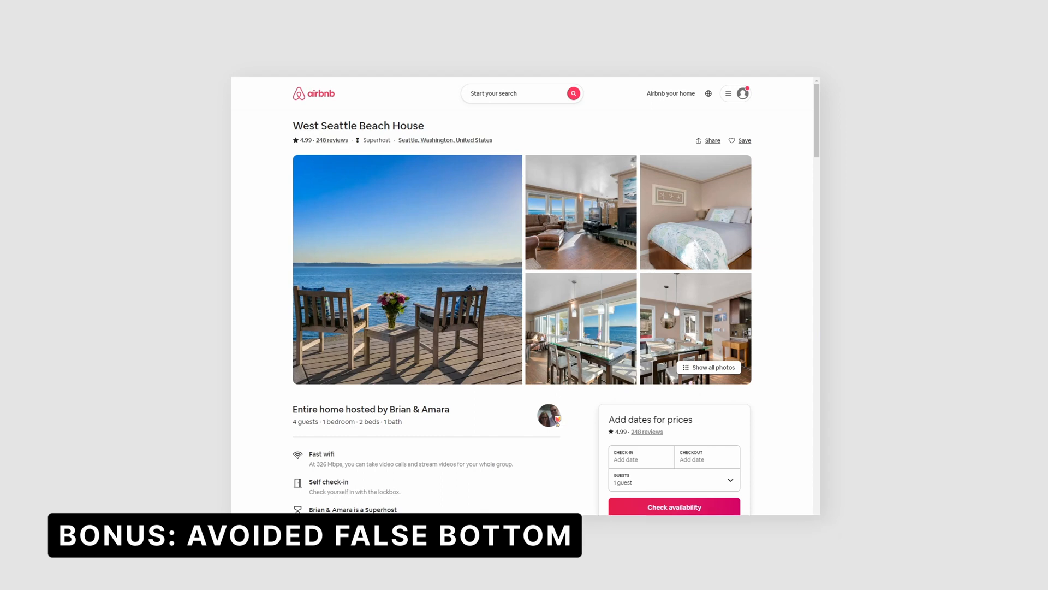
scroll(down, 3)
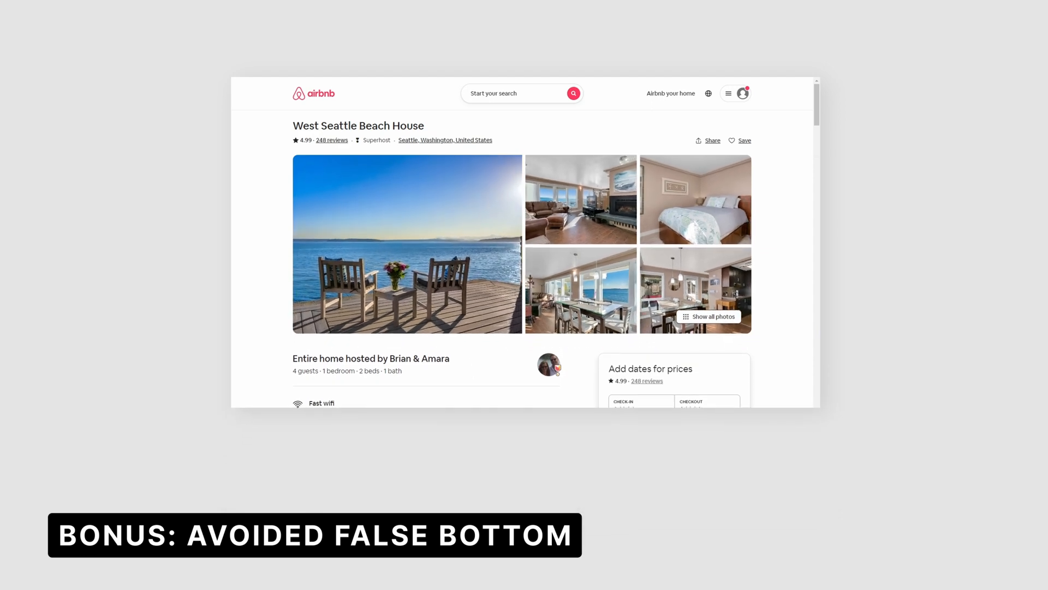
scroll(down, 3)
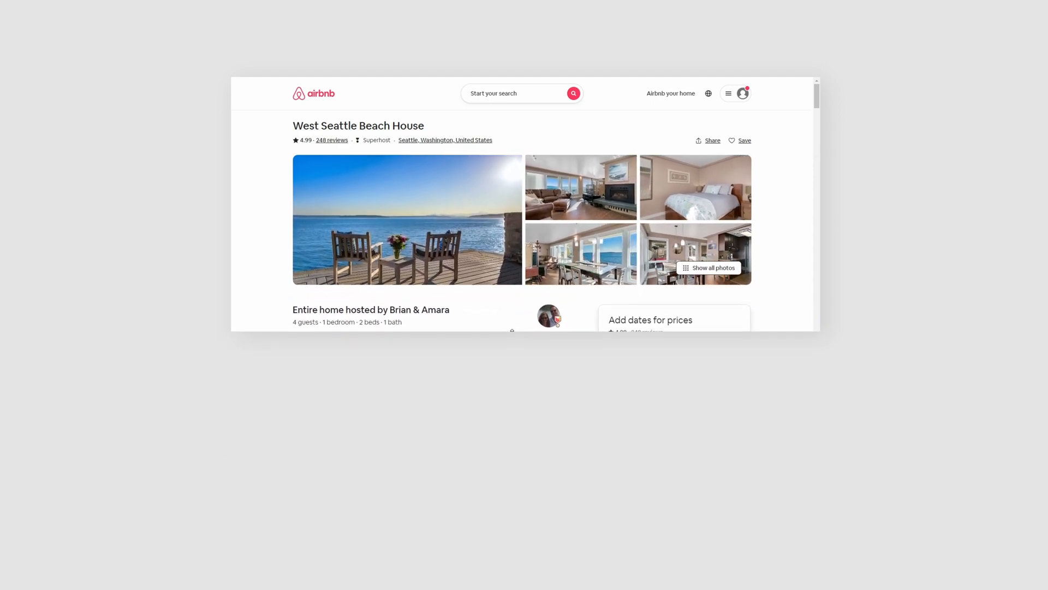
scroll(down, 3)
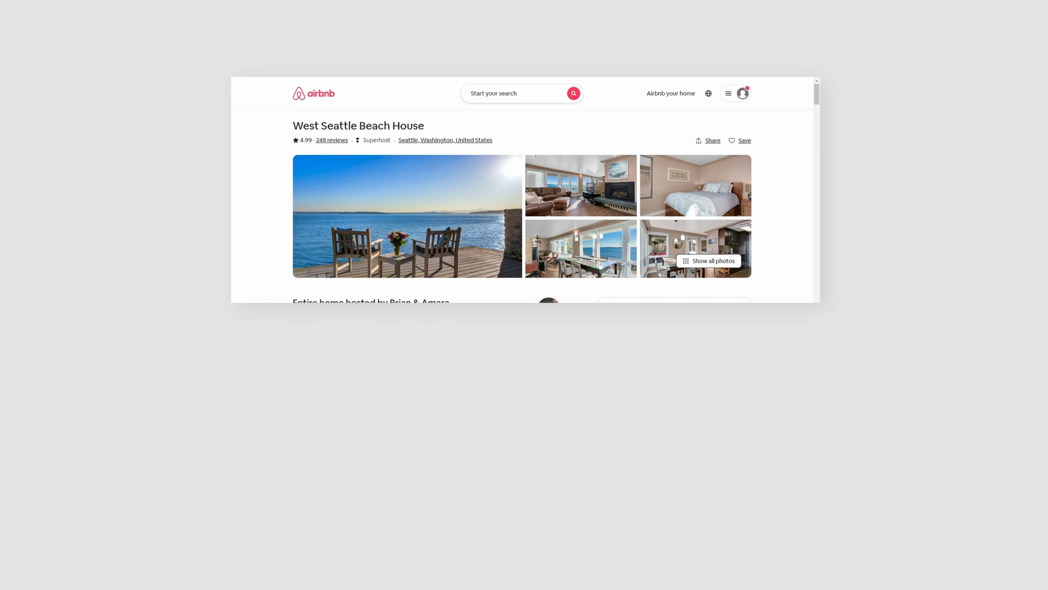
scroll(down, 3)
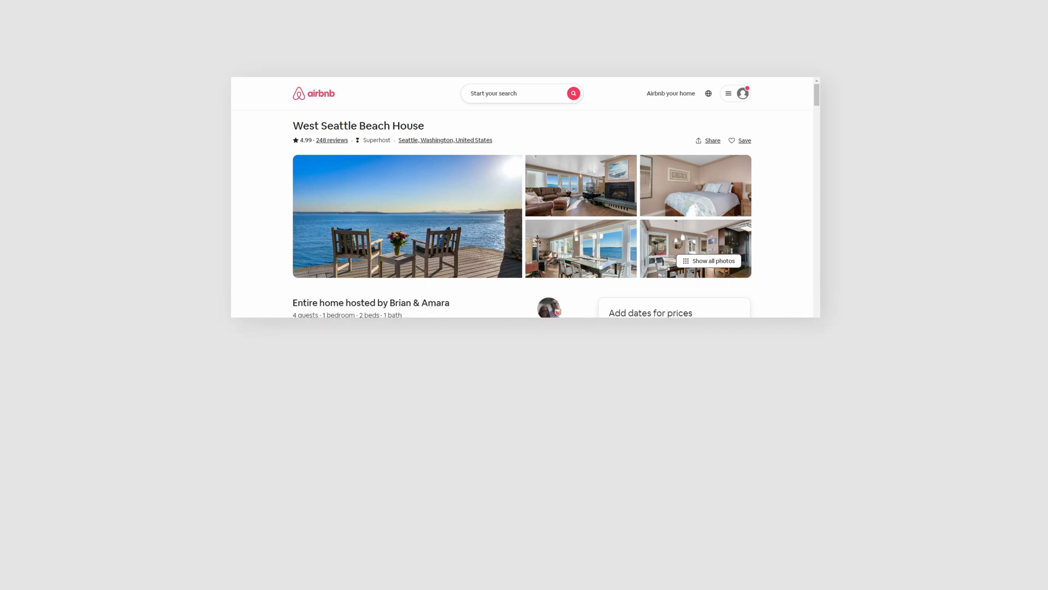
scroll(down, 3)
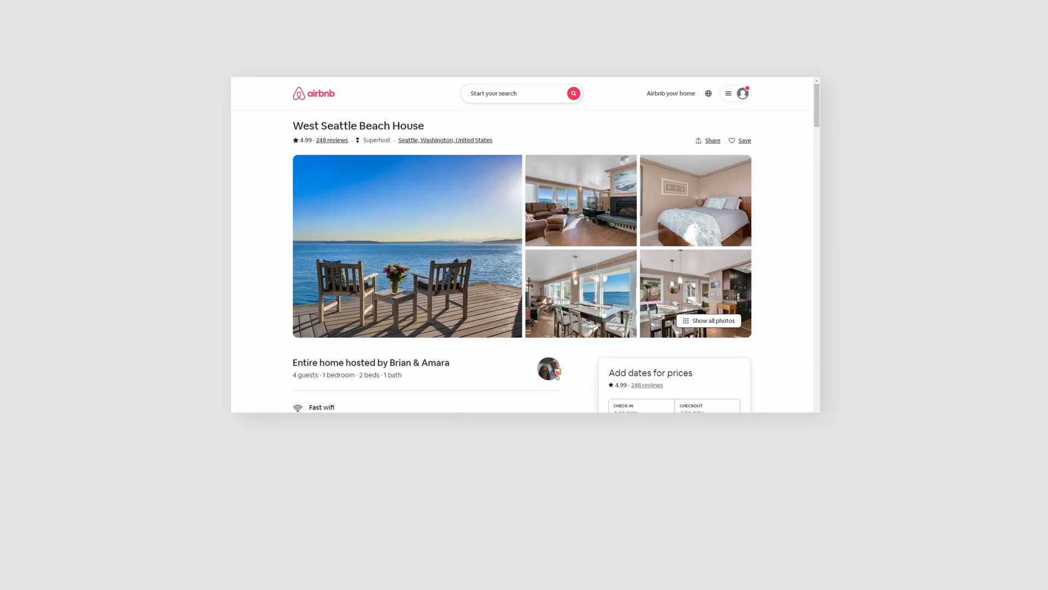
scroll(down, 3)
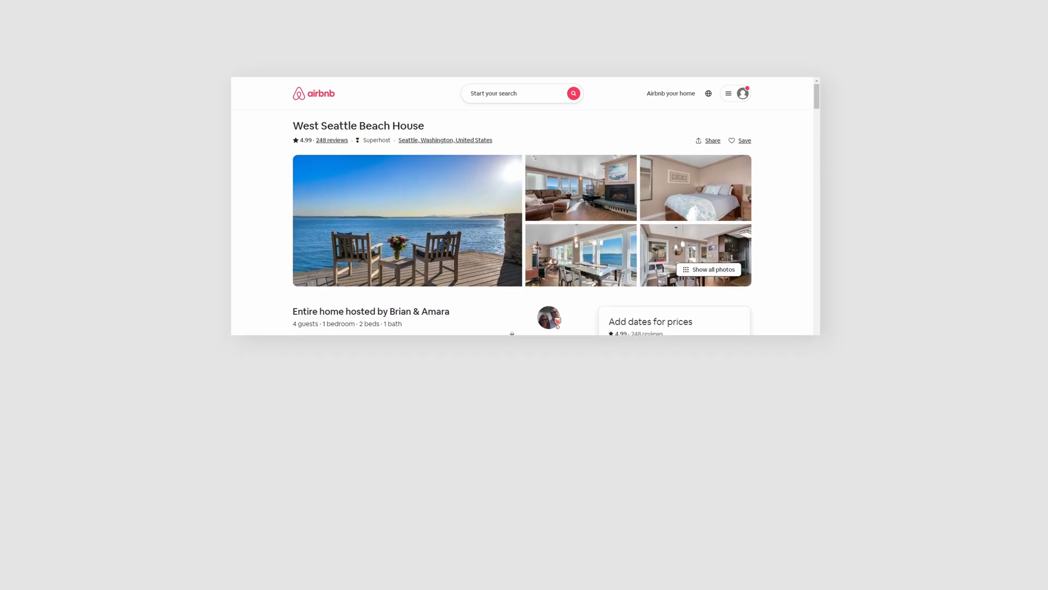
scroll(down, 3)
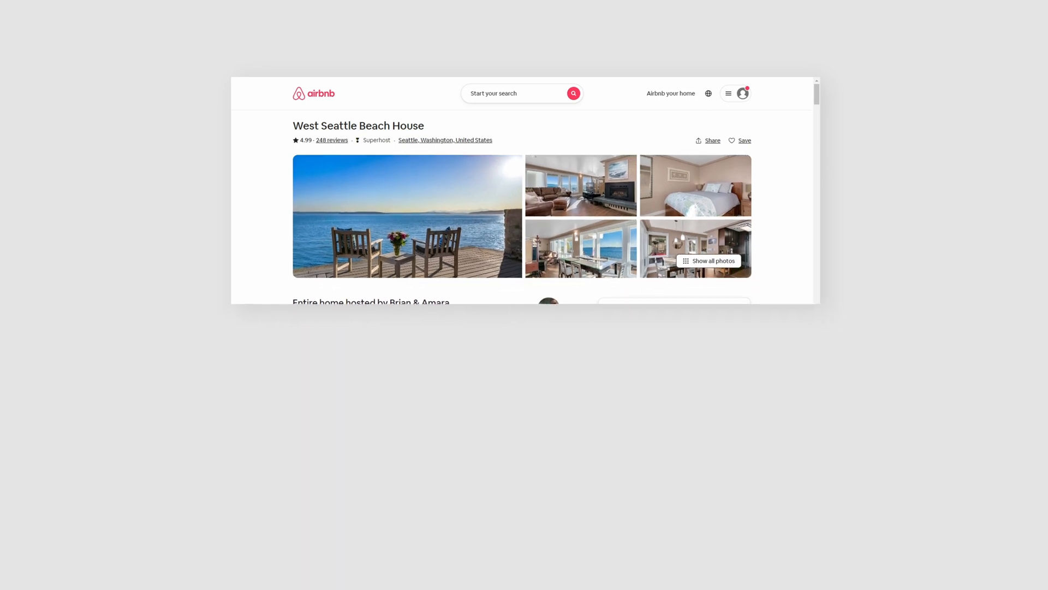
scroll(down, 3)
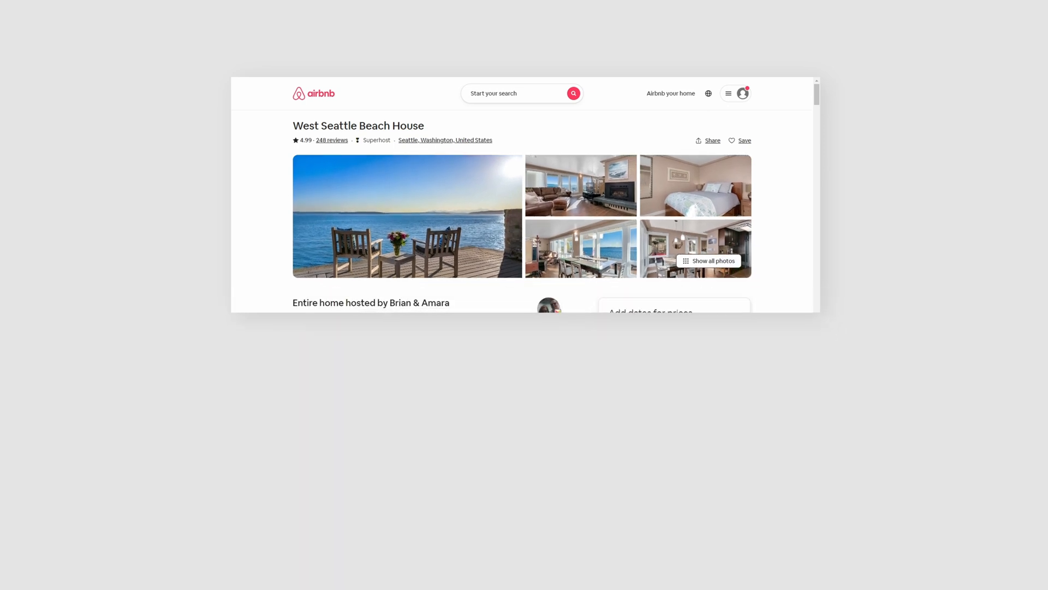
scroll(down, 3)
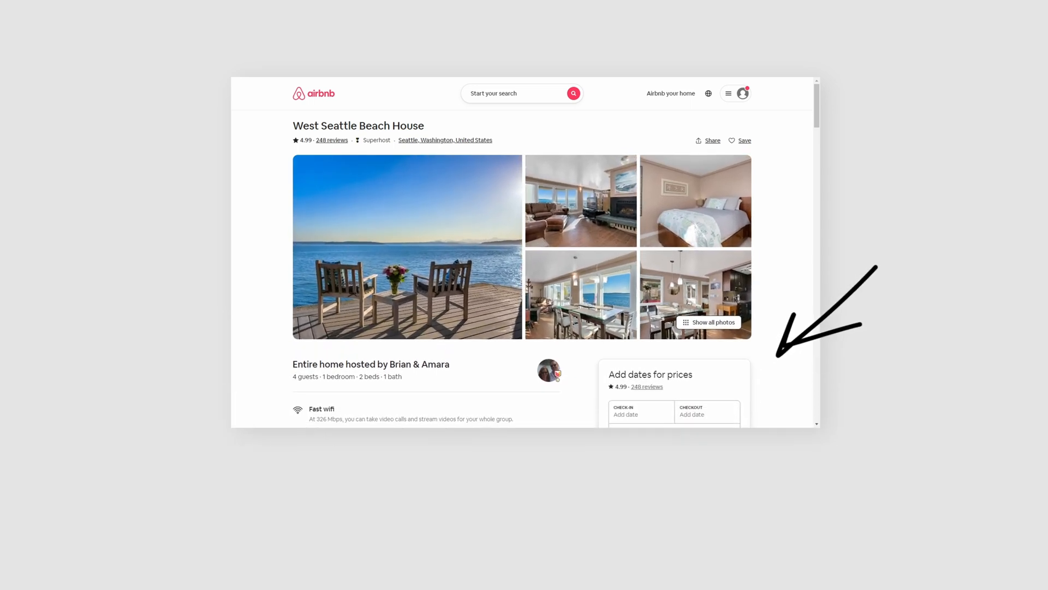
scroll(down, 3)
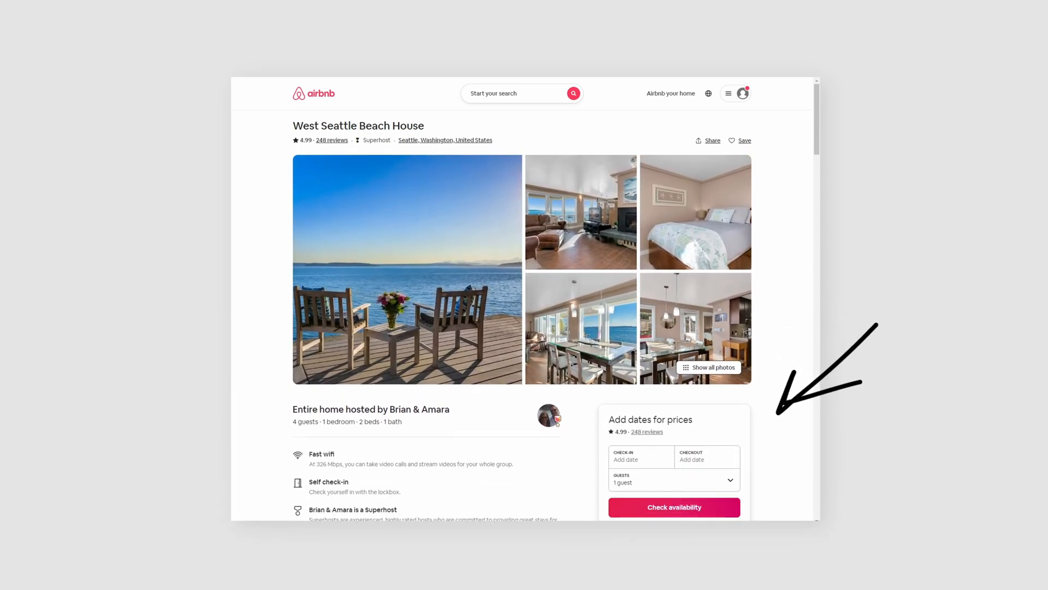